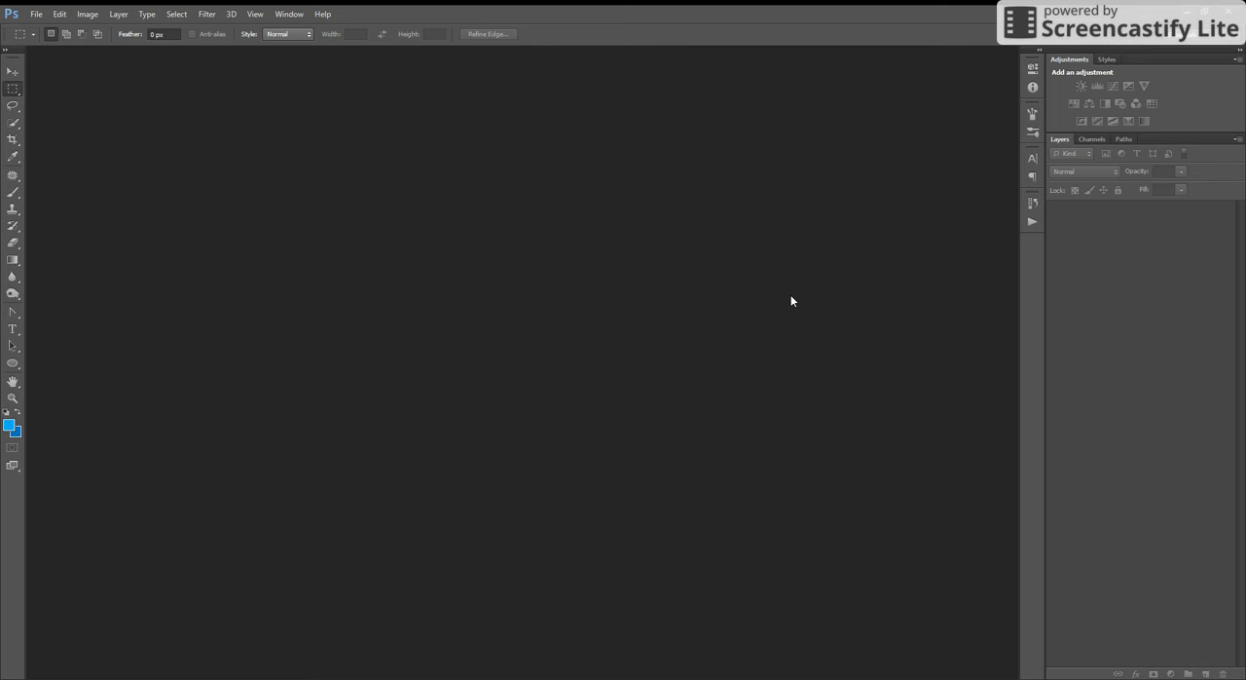
{"action": "mouse_move", "coordinate": [516, 260]}
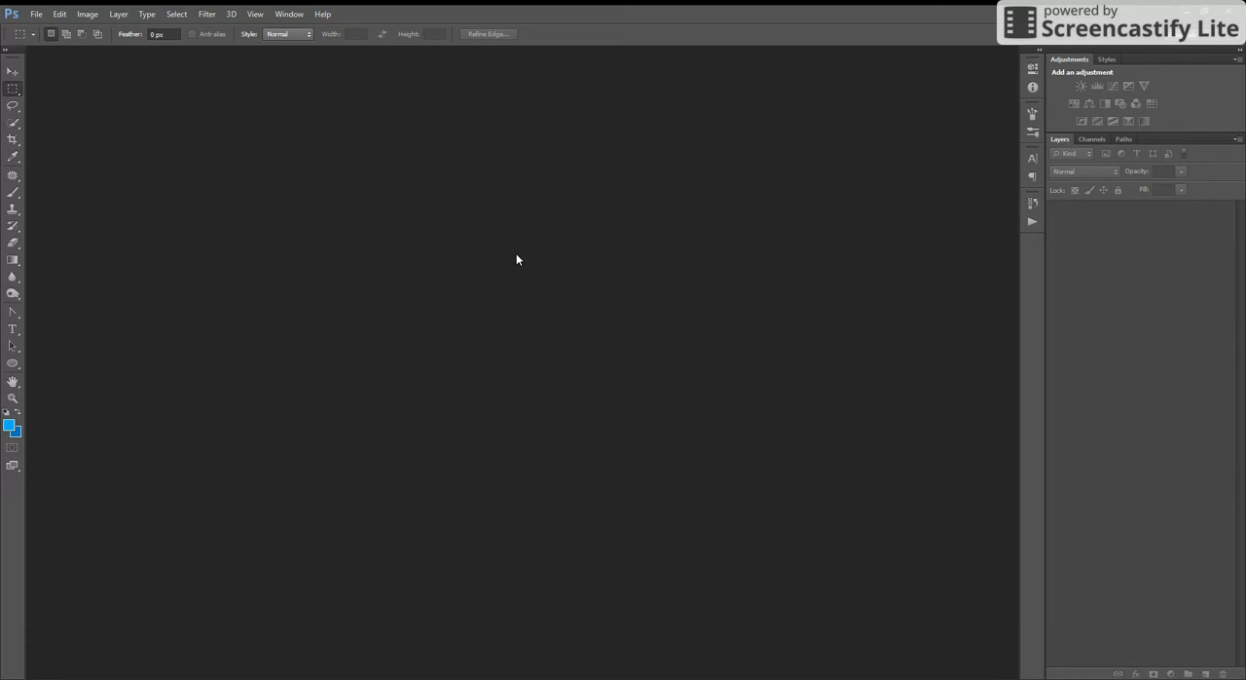
{"action": "mouse_move", "coordinate": [290, 137]}
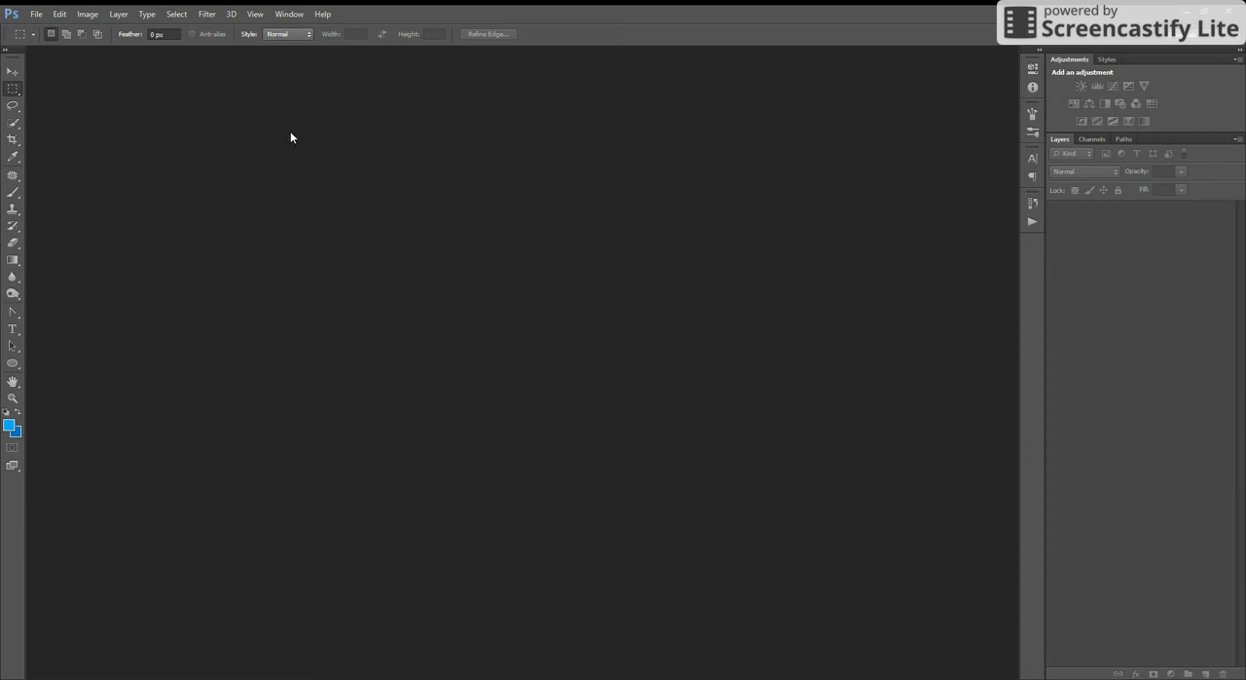
{"action": "mouse_move", "coordinate": [285, 156]}
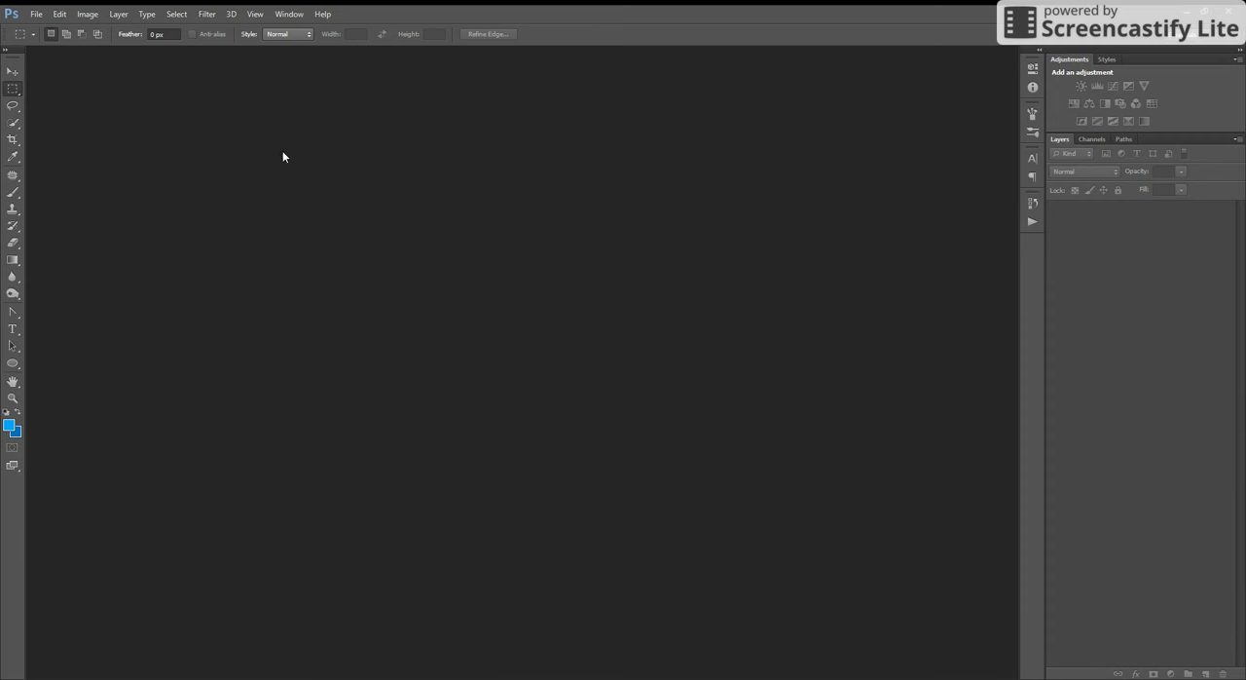
{"action": "mouse_move", "coordinate": [329, 390]}
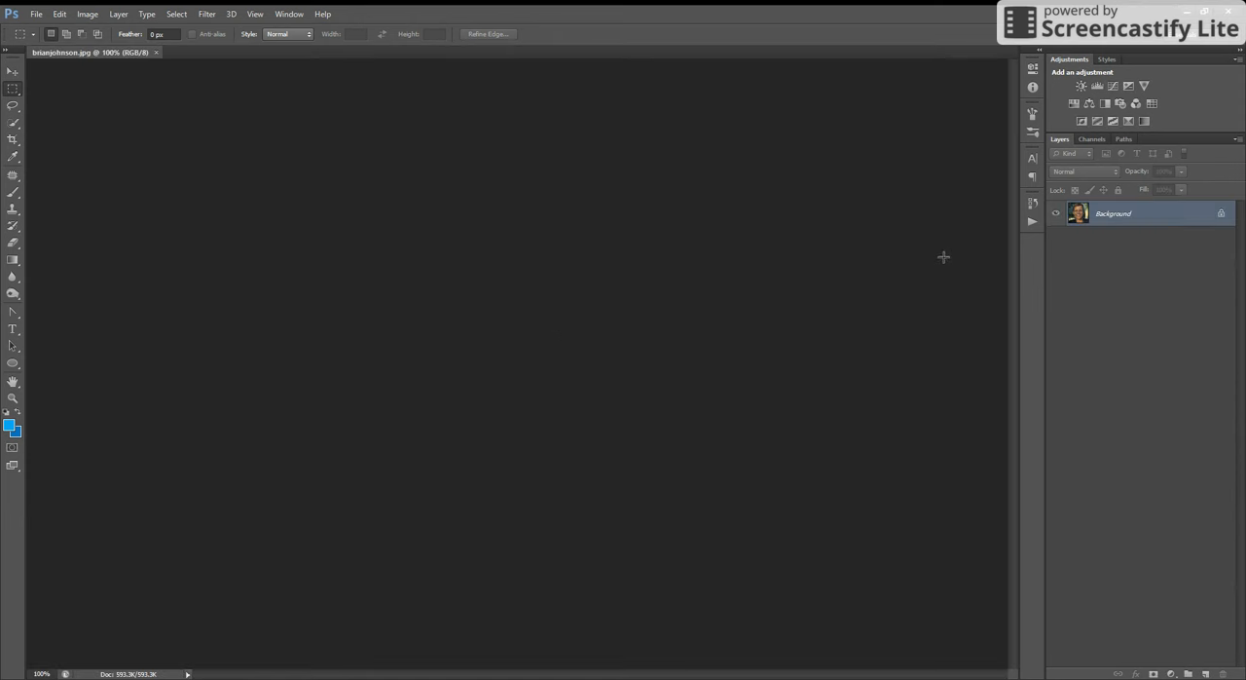
{"action": "mouse_move", "coordinate": [476, 218]}
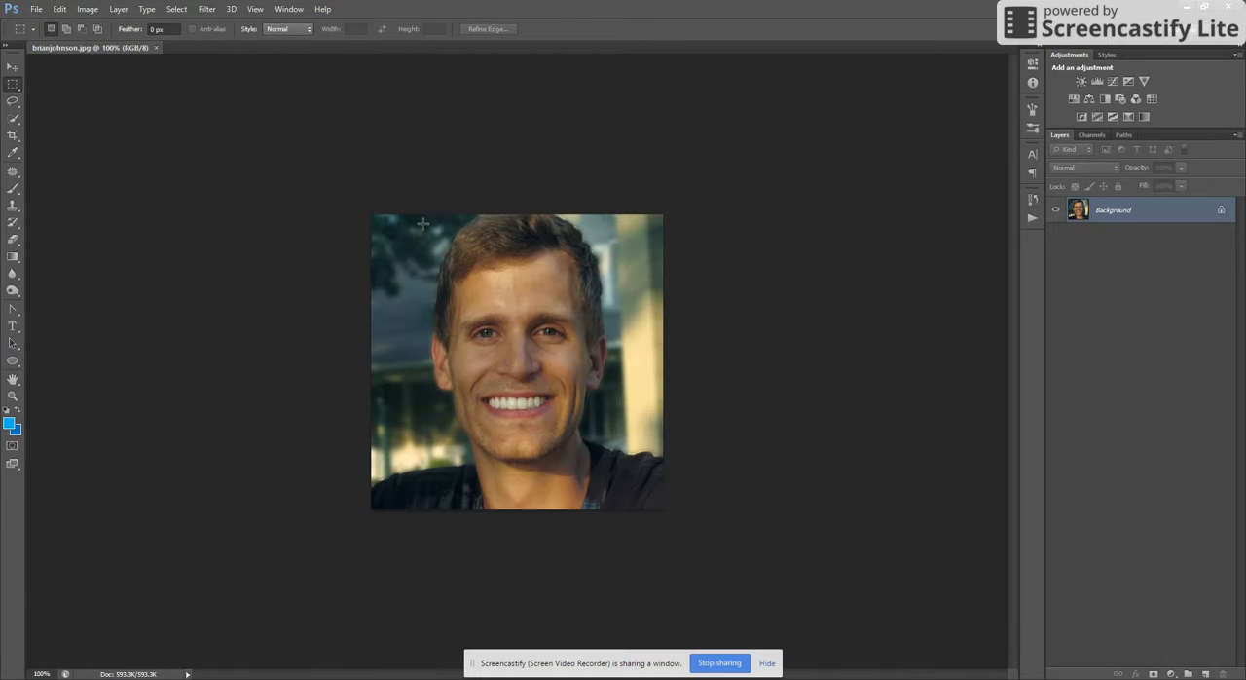
{"action": "mouse_move", "coordinate": [580, 248]}
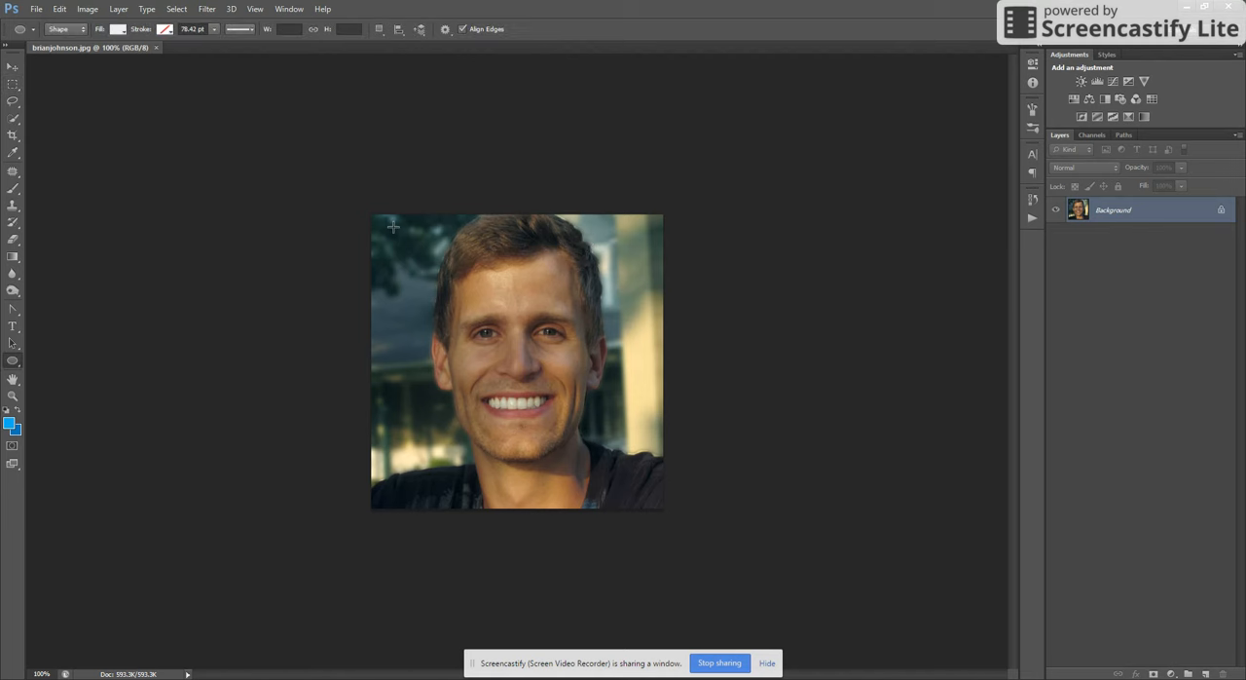
Draw a white circle over the portrait and scale it to touch all four image edges
{"action": "left_click_drag", "start_coordinate": [395, 226], "coordinate": [665, 501]}
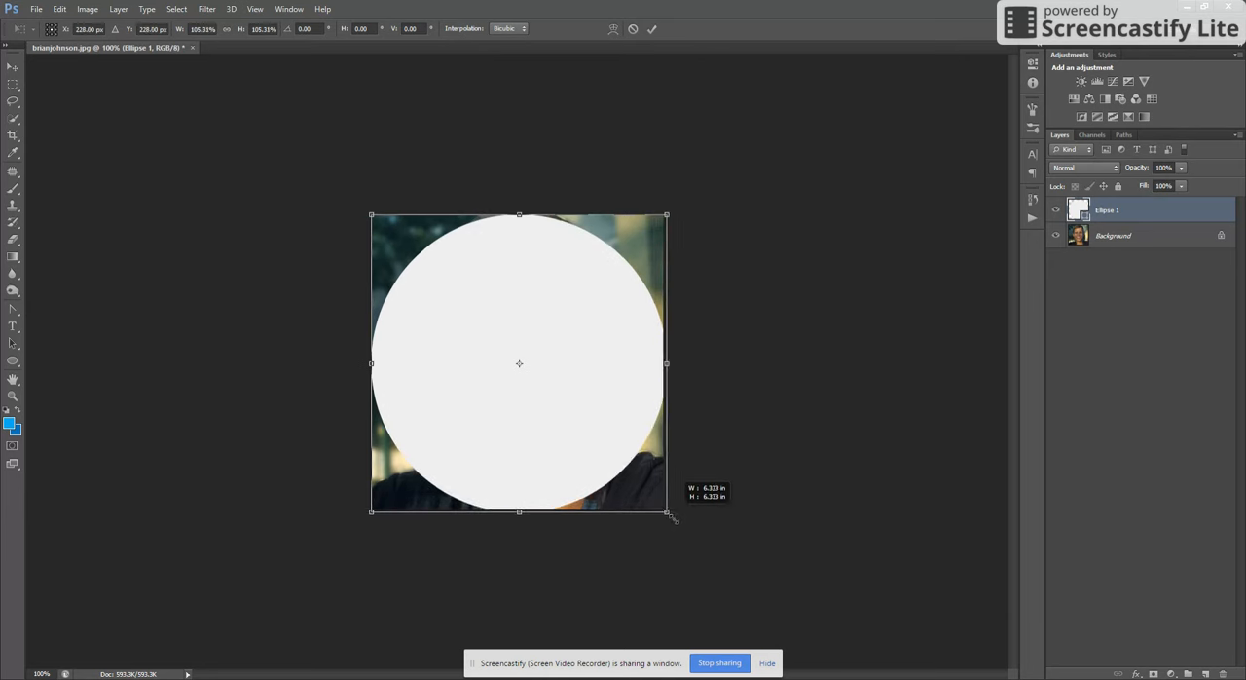
{"action": "left_click_drag", "start_coordinate": [676, 520], "coordinate": [666, 511]}
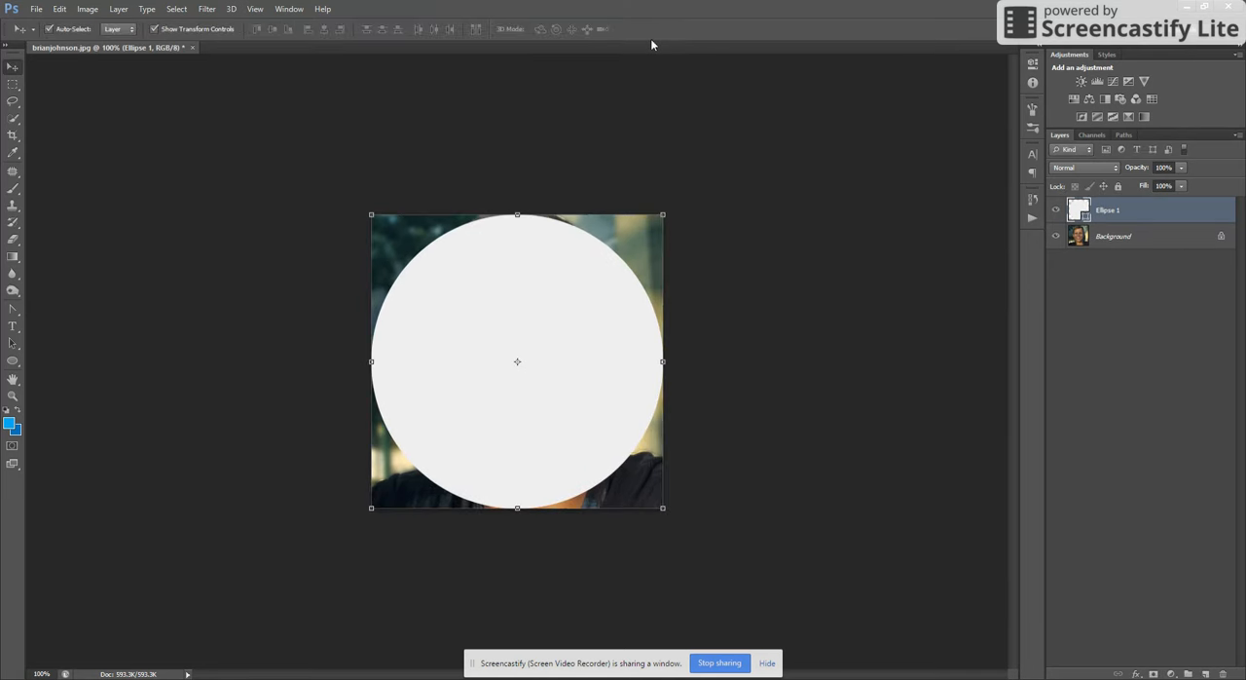
Convert the locked Background photo into an editable layer named Layer 0
{"action": "left_click", "coordinate": [1113, 236]}
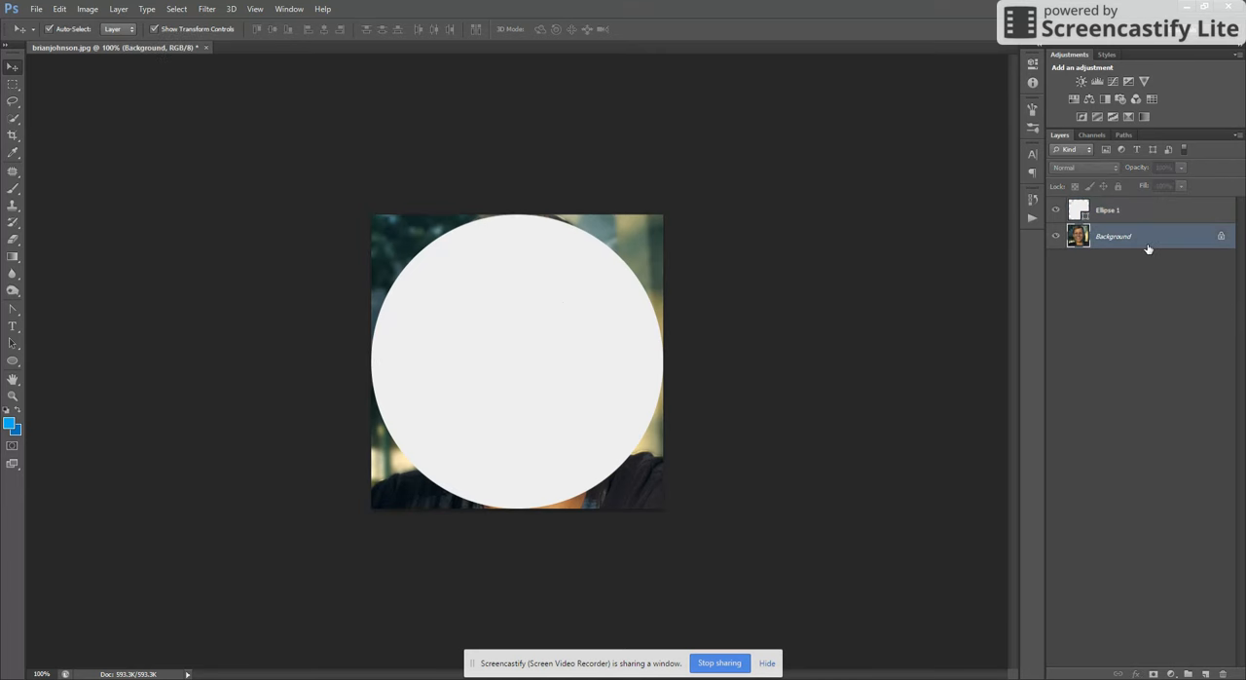
{"action": "mouse_move", "coordinate": [1149, 250]}
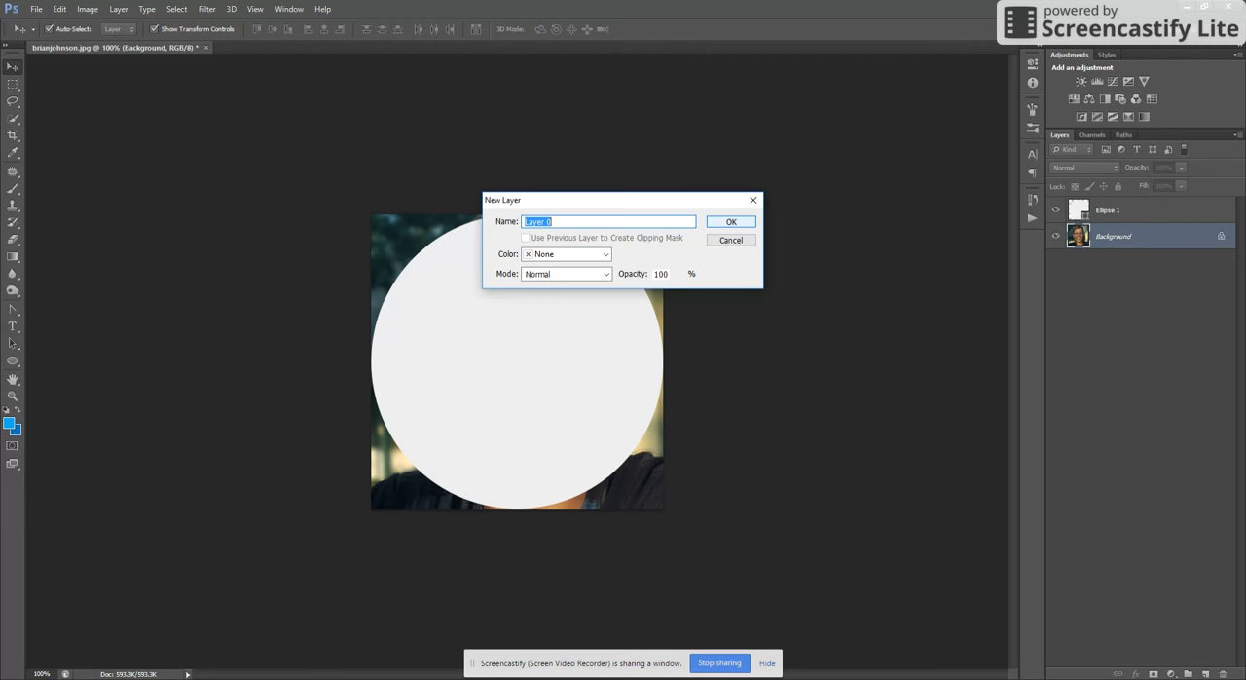
{"action": "left_click", "coordinate": [731, 221]}
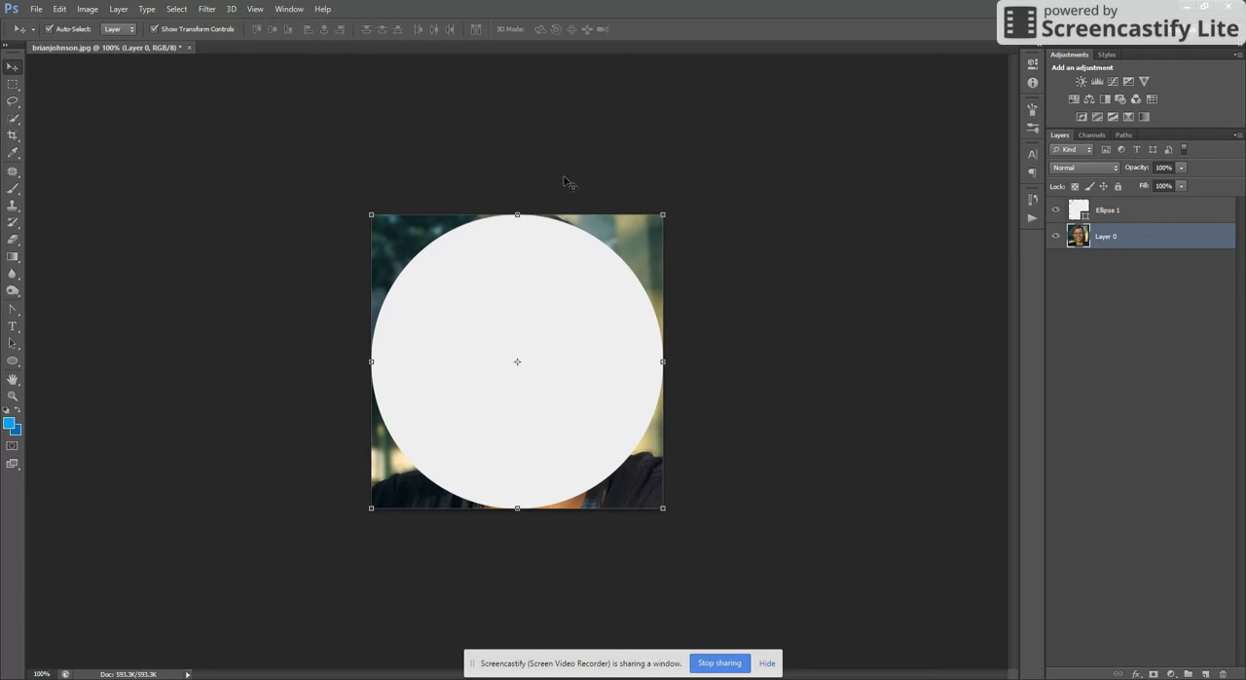
{"action": "mouse_move", "coordinate": [1068, 251]}
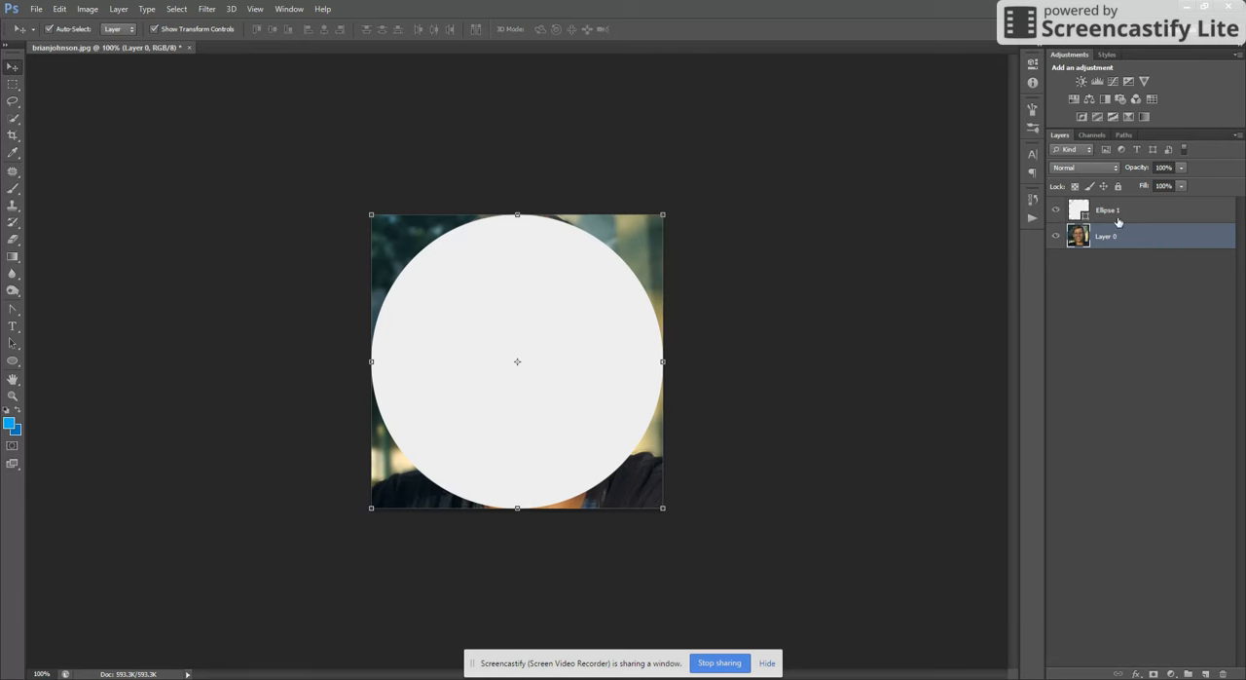
{"action": "mouse_move", "coordinate": [1122, 217]}
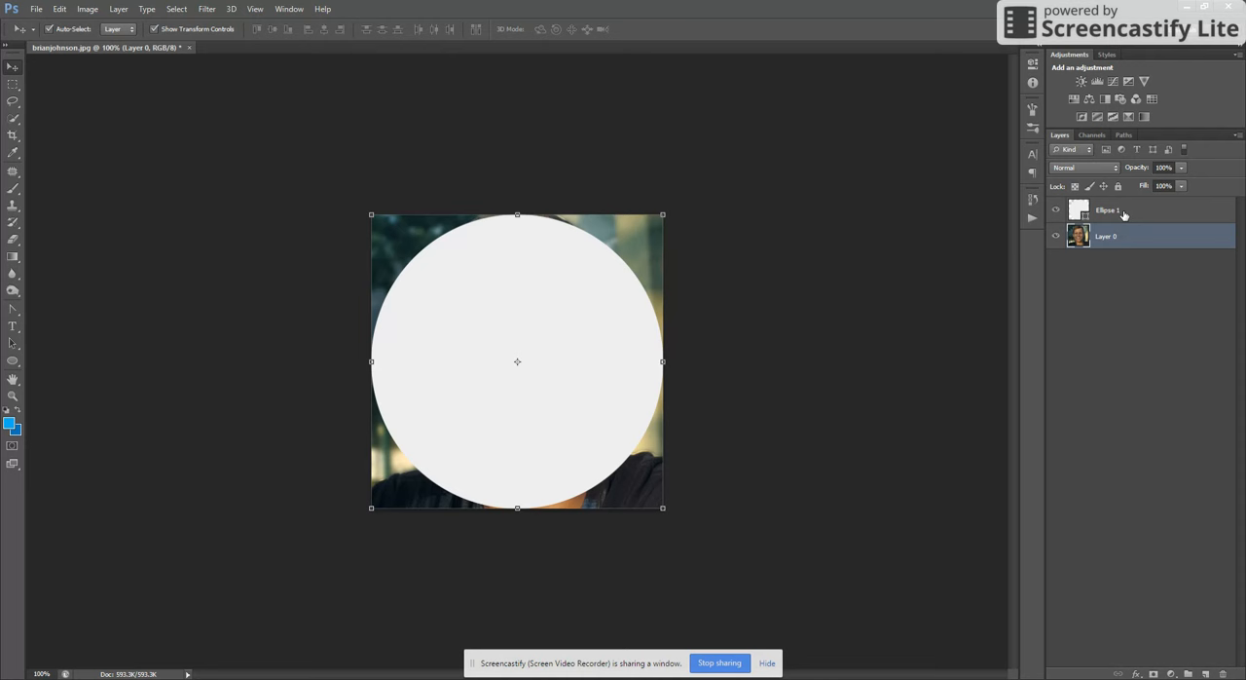
{"action": "mouse_move", "coordinate": [1130, 218]}
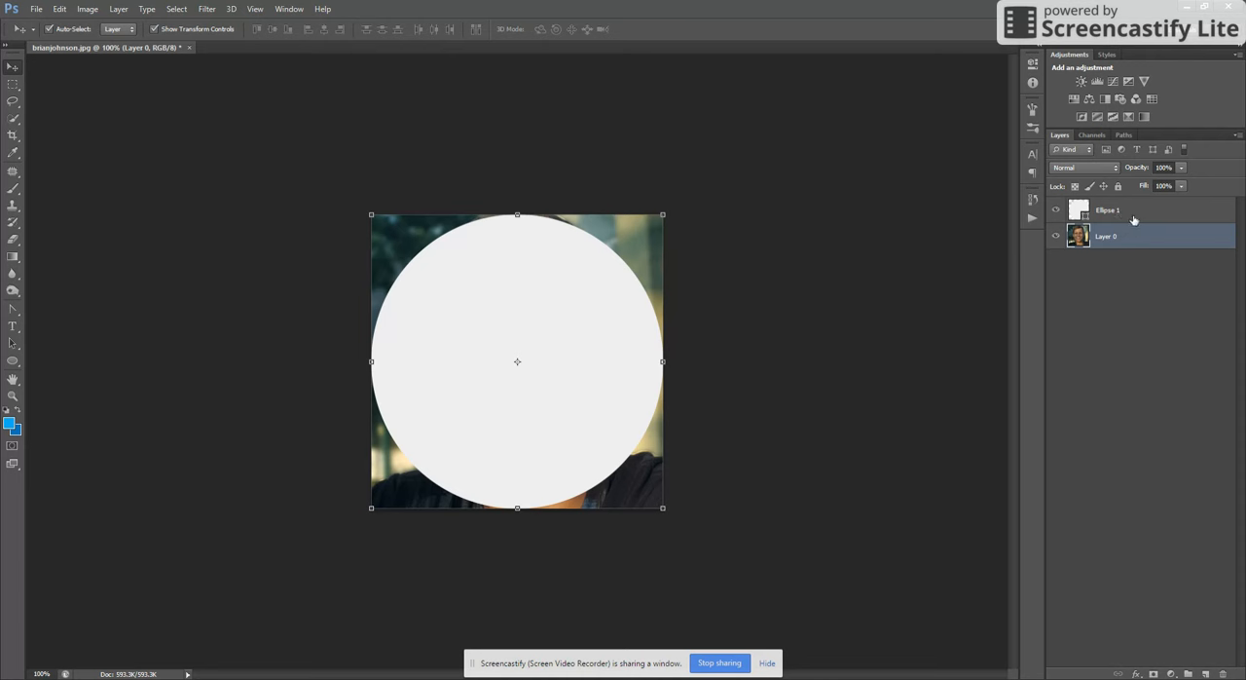
{"action": "mouse_move", "coordinate": [1133, 220]}
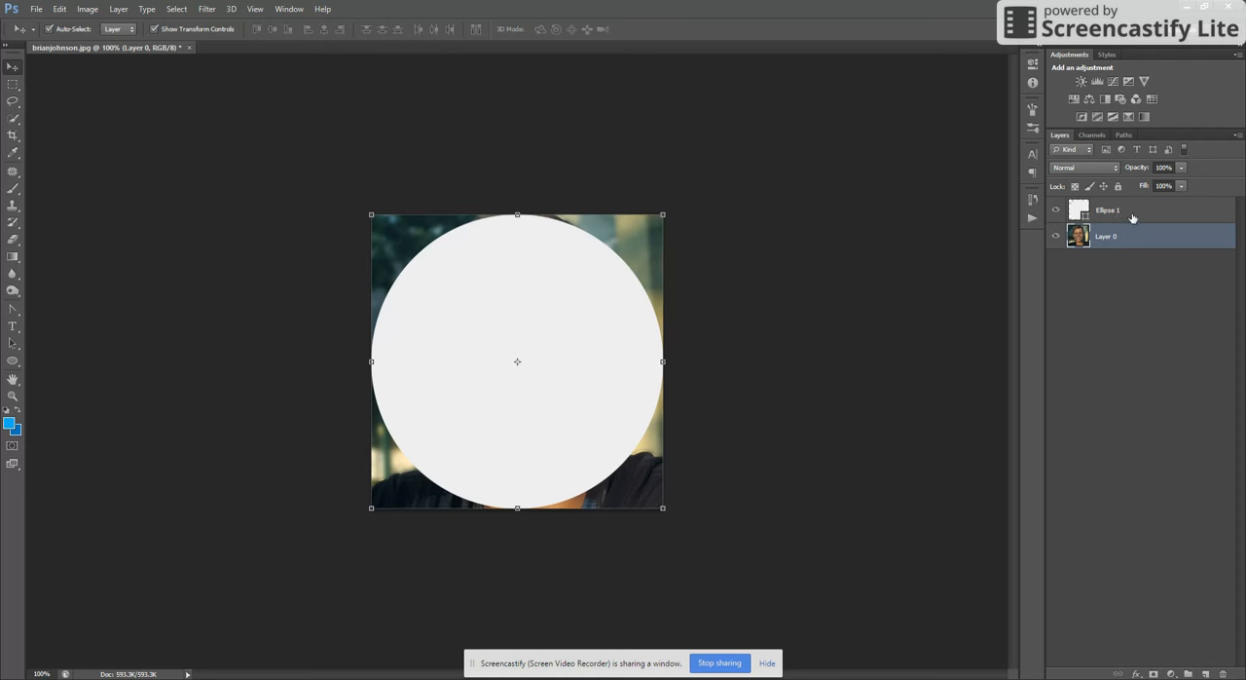
Load the Ellipse 1 circle's outline as a selection for masking Layer 0
{"action": "left_click", "coordinate": [1105, 236]}
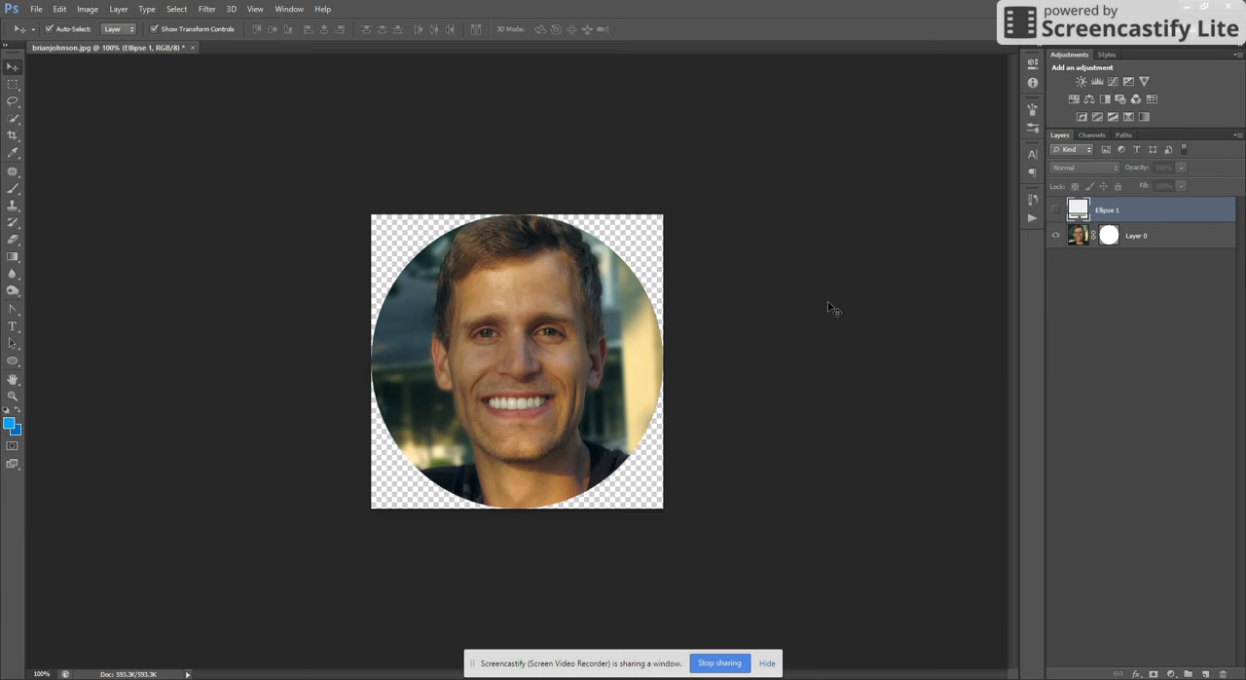
{"action": "mouse_move", "coordinate": [645, 205]}
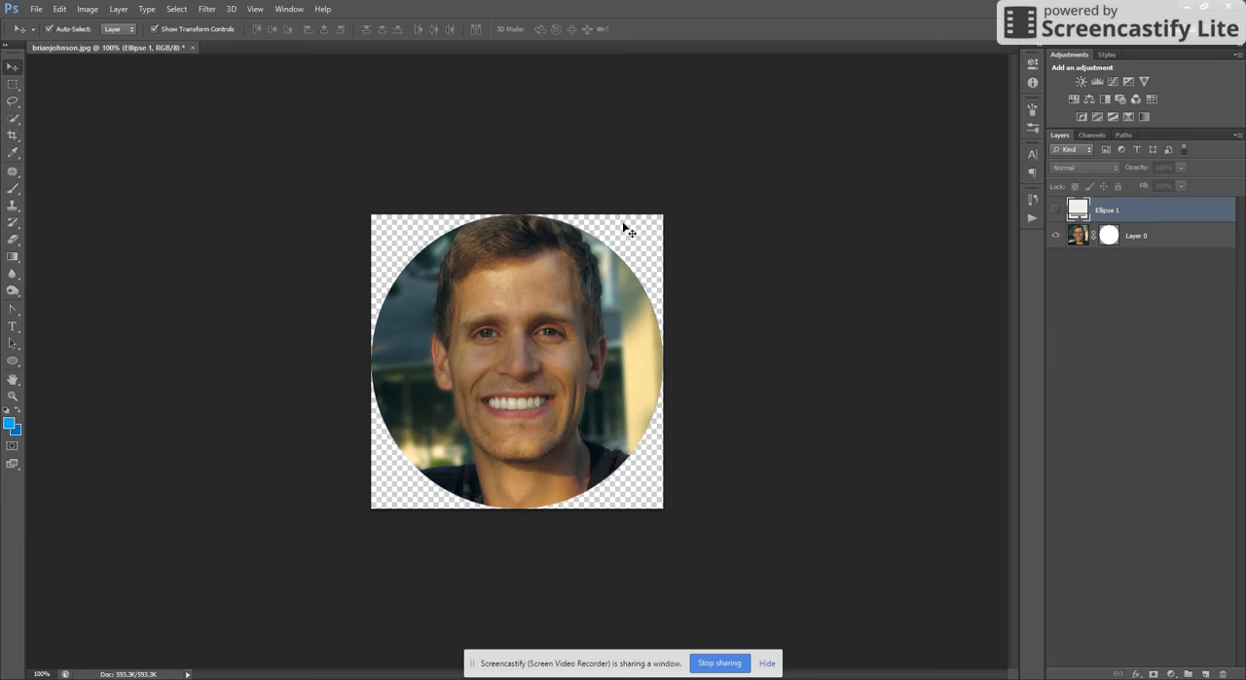
{"action": "mouse_move", "coordinate": [837, 246]}
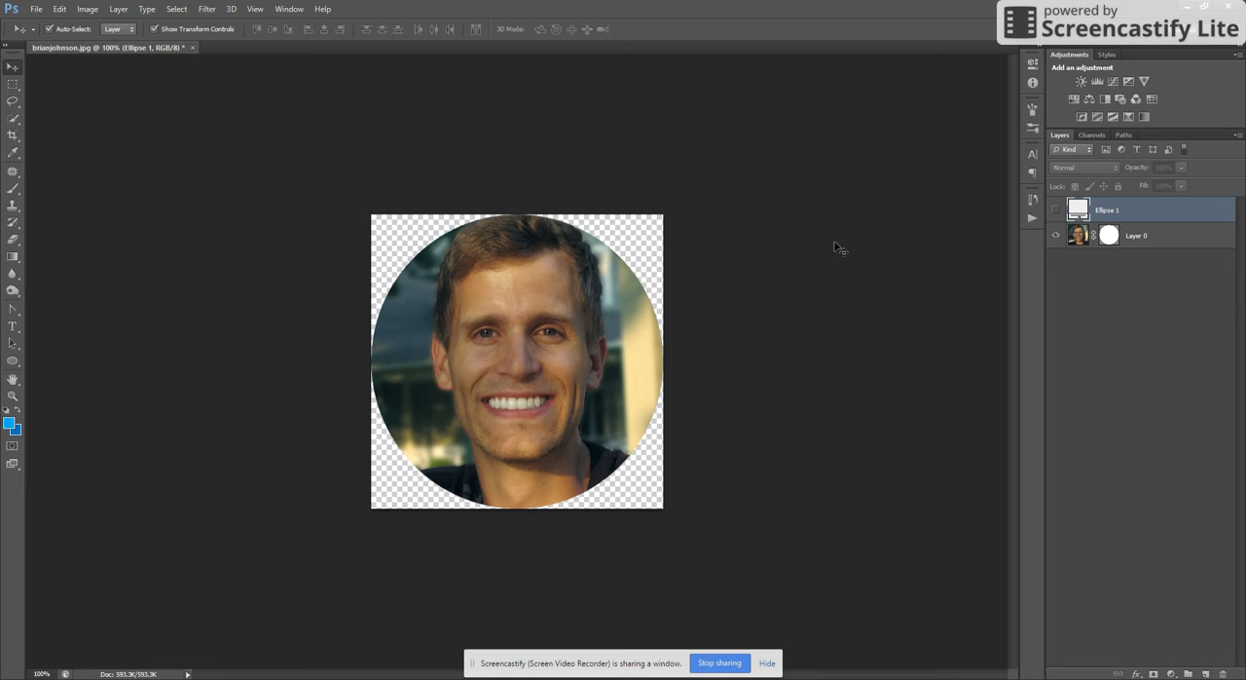
{"action": "mouse_move", "coordinate": [1134, 318]}
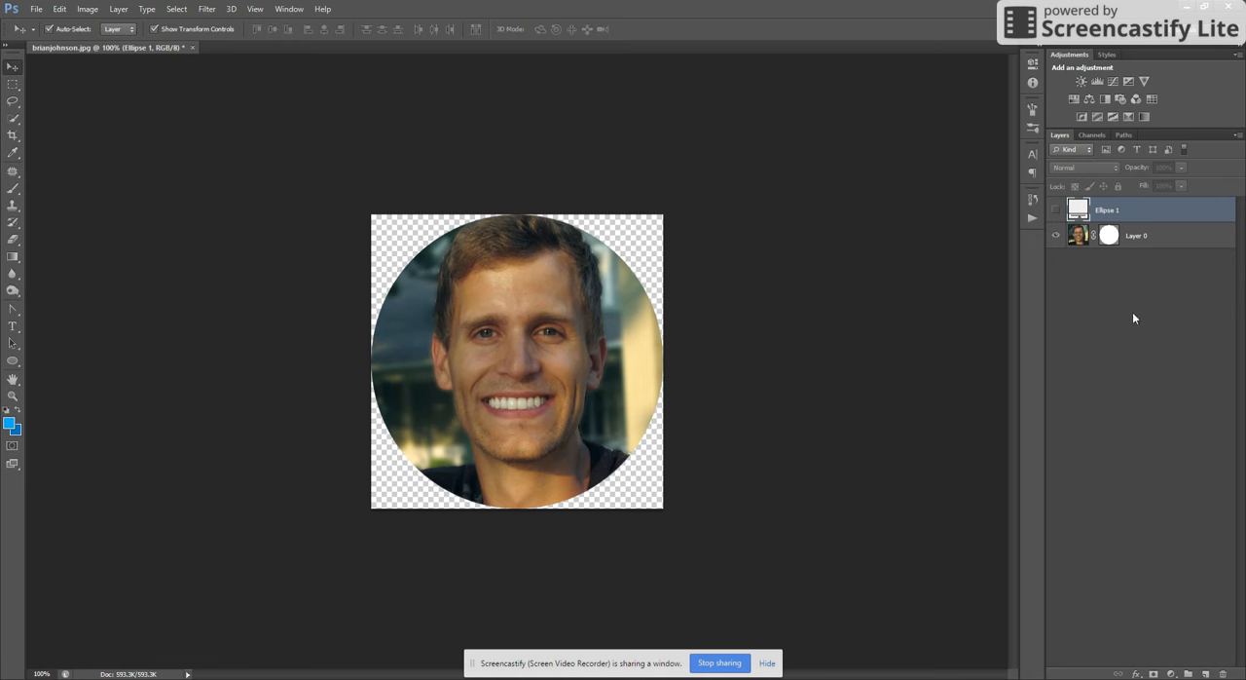
{"action": "mouse_move", "coordinate": [1113, 304]}
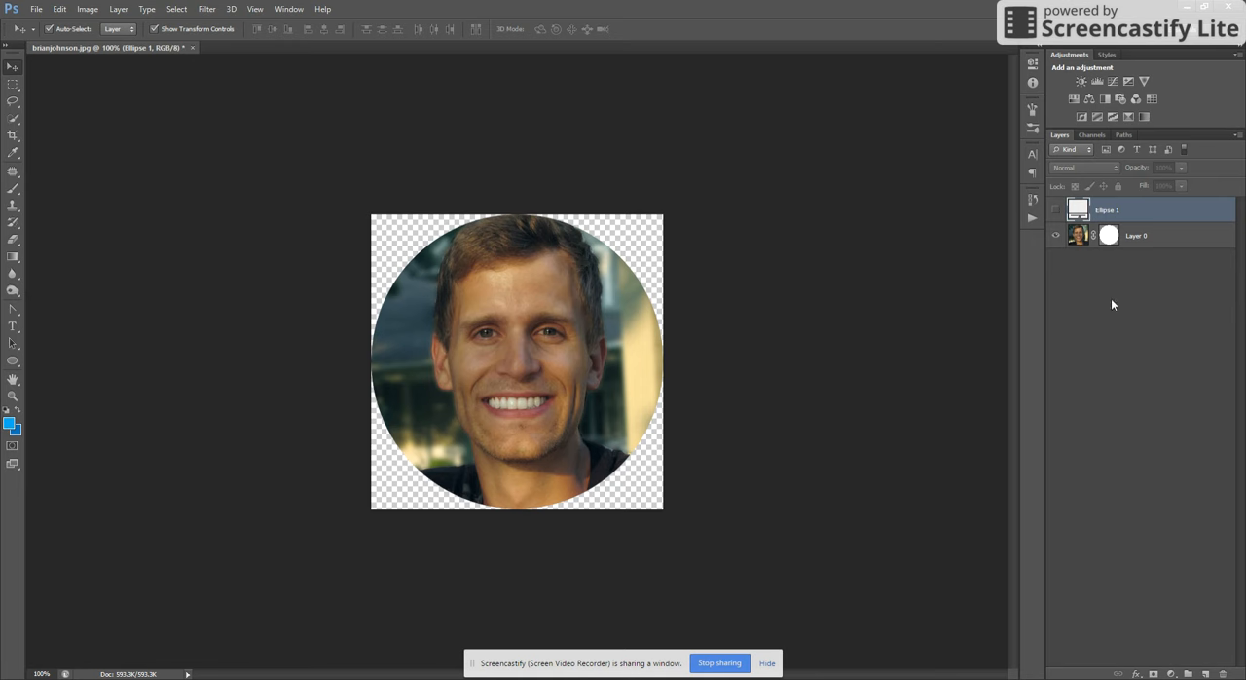
{"action": "mouse_move", "coordinate": [1113, 271]}
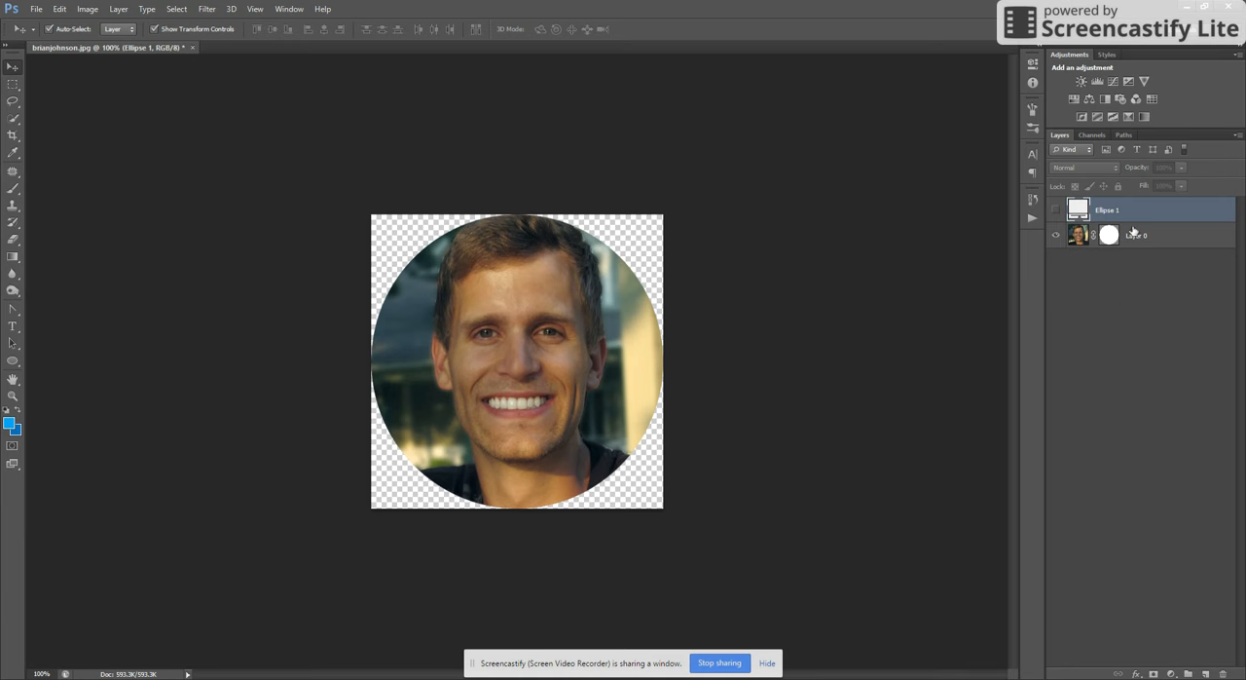
{"action": "mouse_move", "coordinate": [1139, 256]}
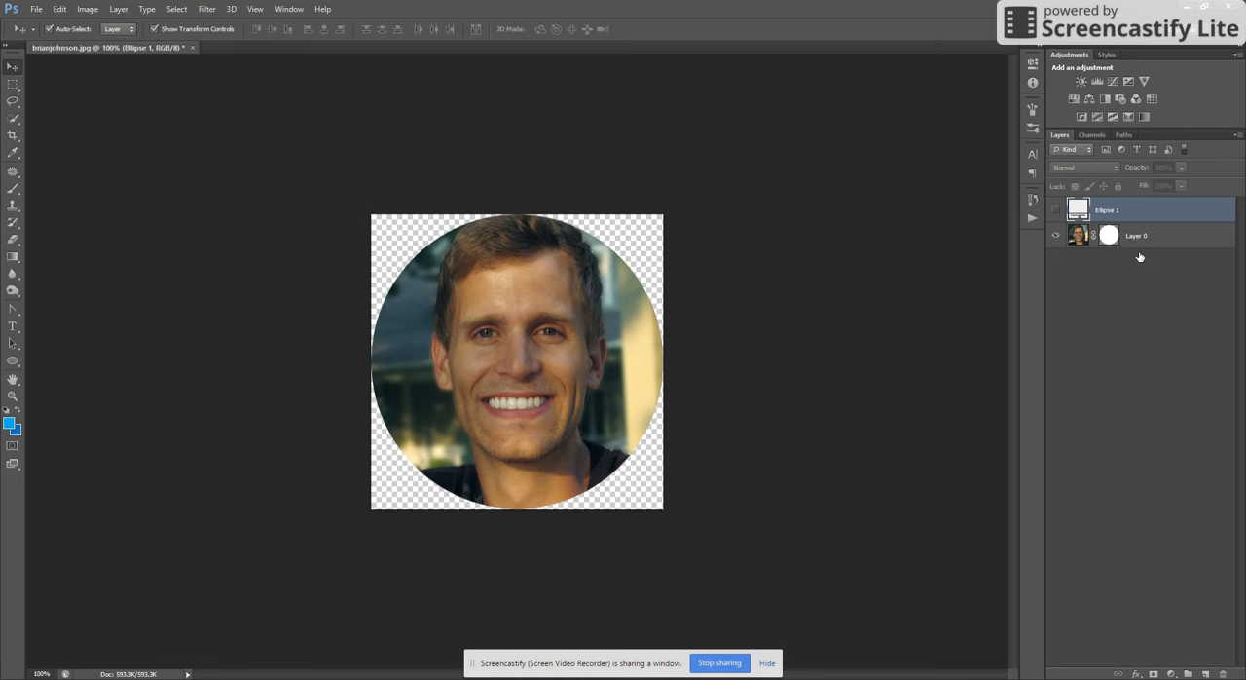
{"action": "mouse_move", "coordinate": [1126, 363]}
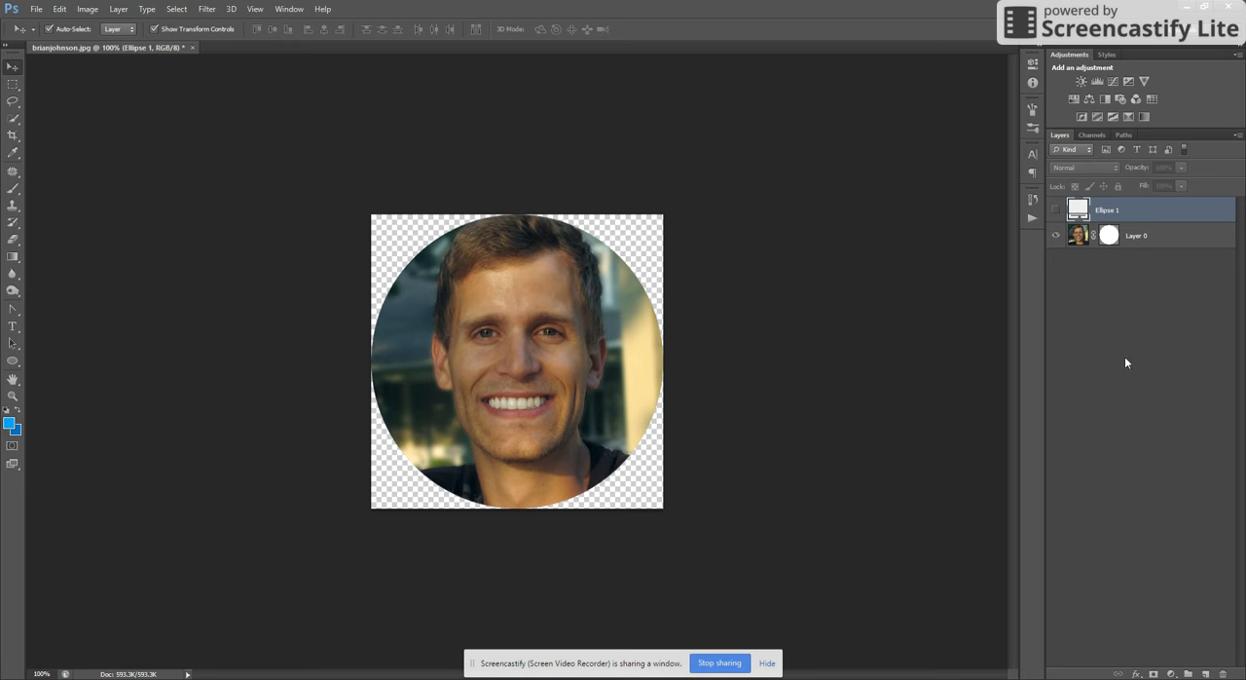